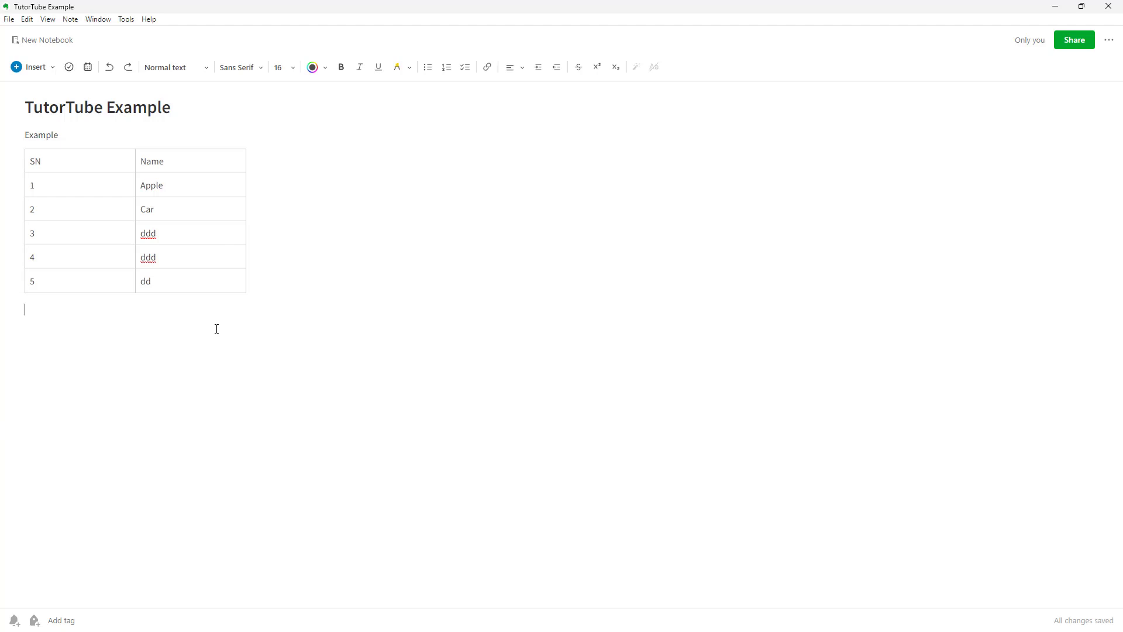
- Narrow the SN column so the Name column fills most of the table width
{"action": "left_click", "coordinate": [50, 161]}
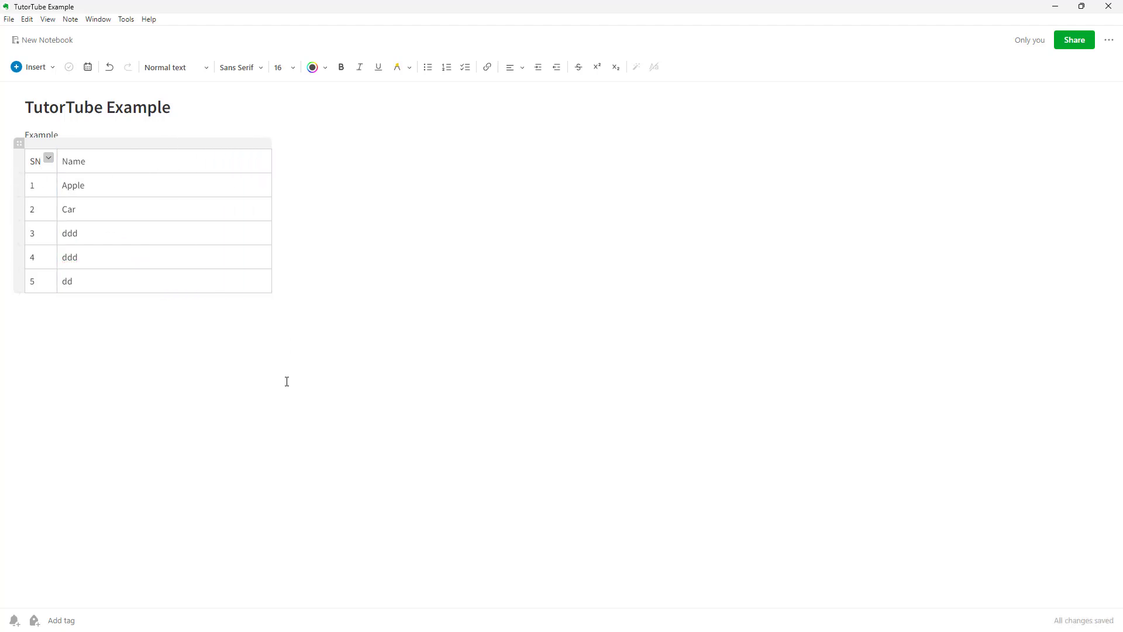
{"action": "mouse_move", "coordinate": [250, 285]}
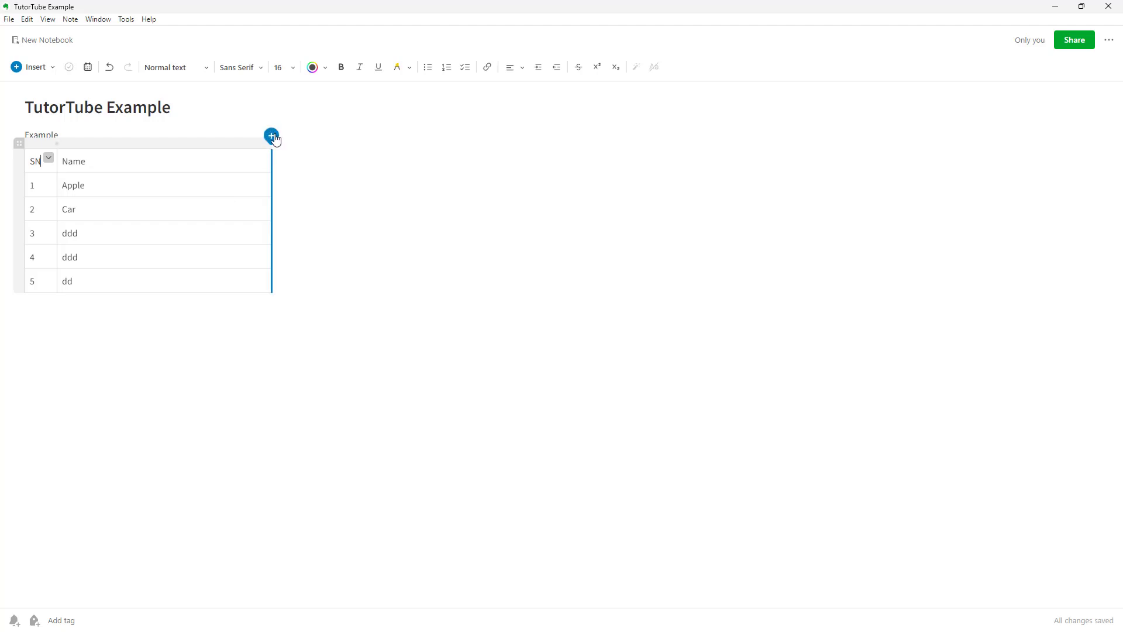
- Add columns at the table's right and blank rows after the Apple and Car rows
{"action": "left_click", "coordinate": [271, 134]}
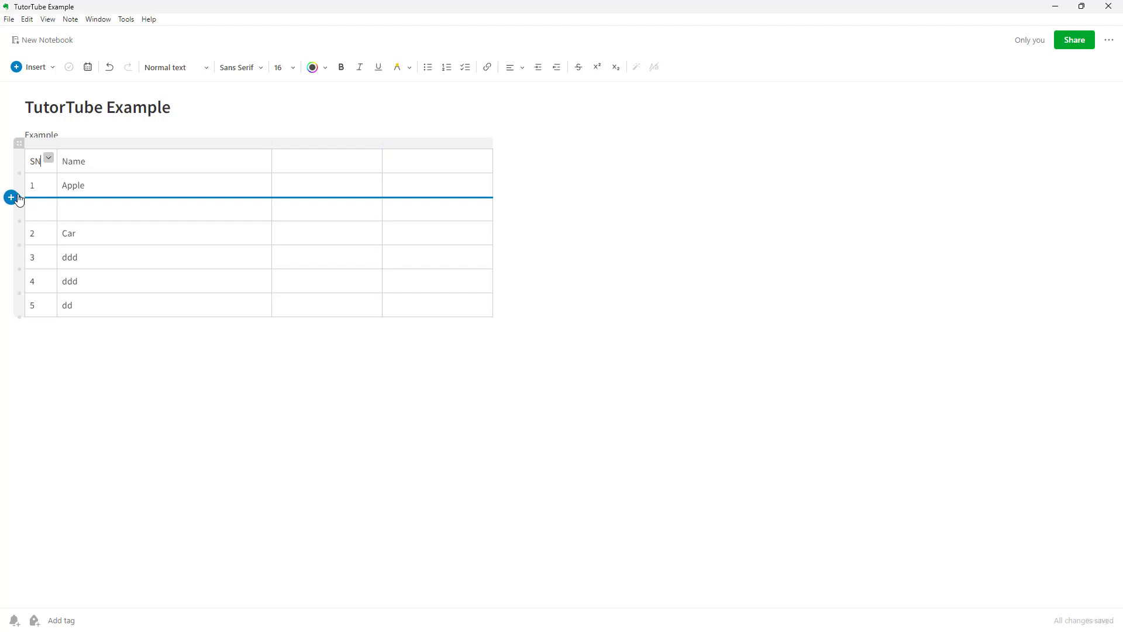
{"action": "left_click", "coordinate": [11, 197]}
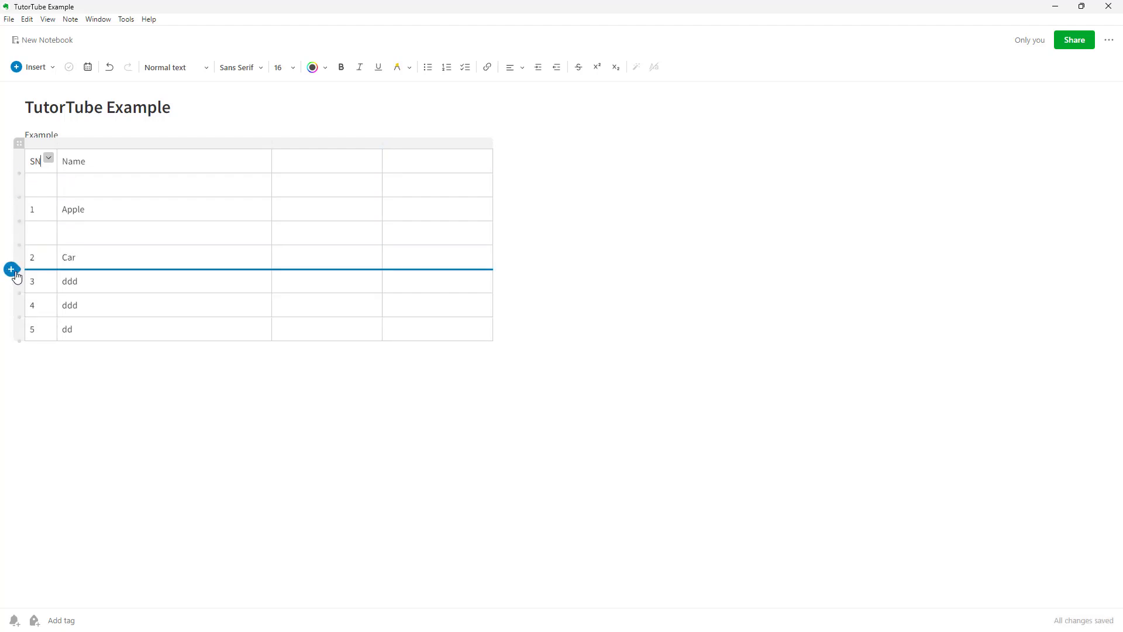
{"action": "left_click", "coordinate": [12, 269]}
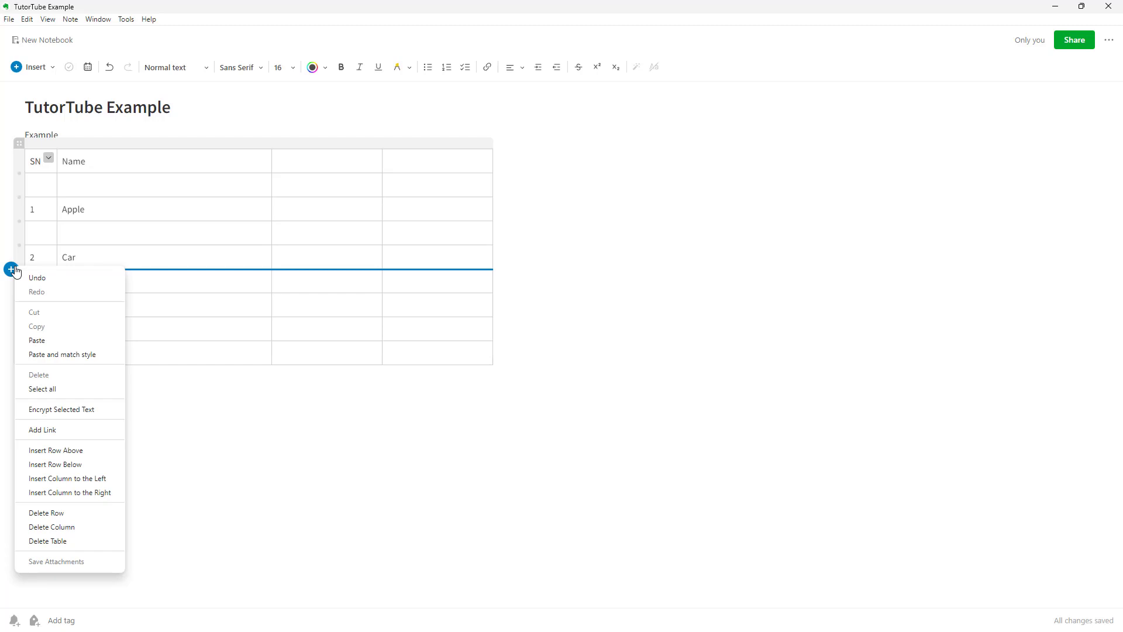
{"action": "mouse_move", "coordinate": [45, 513]}
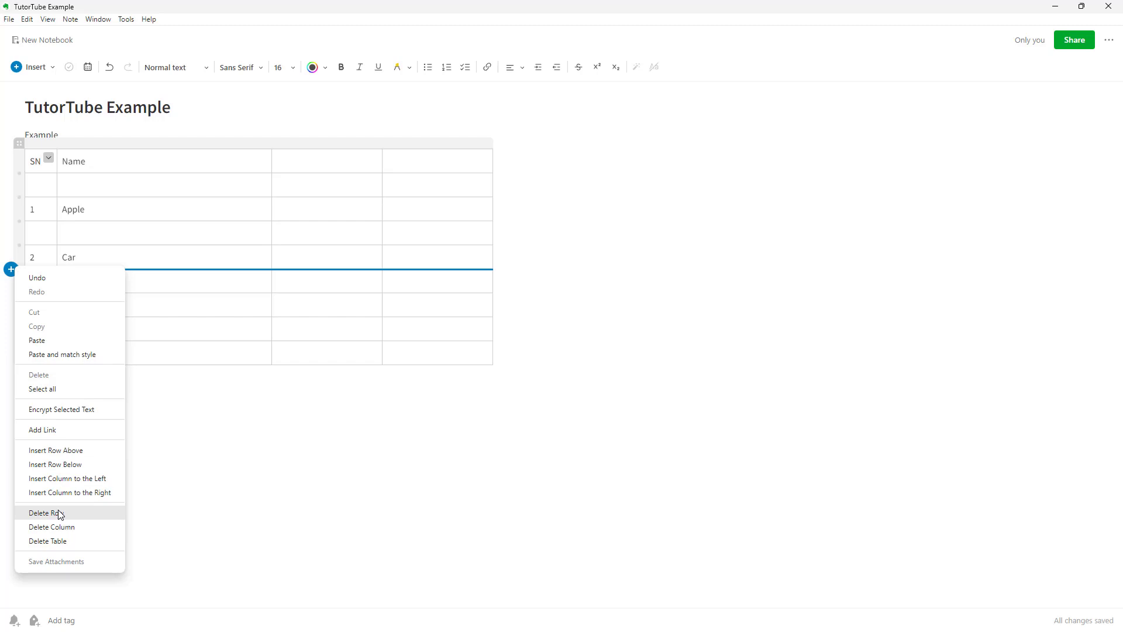
- Delete the header row, then delete the whole table and restore it with Ctrl+Z
{"action": "left_click", "coordinate": [46, 513]}
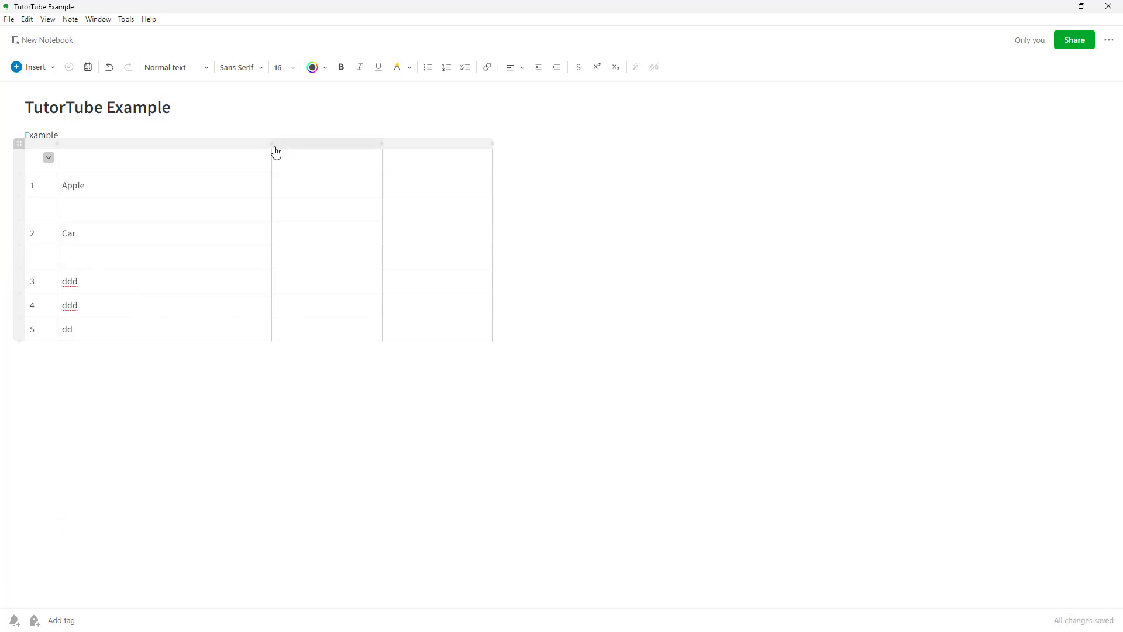
{"action": "right_click", "coordinate": [293, 150]}
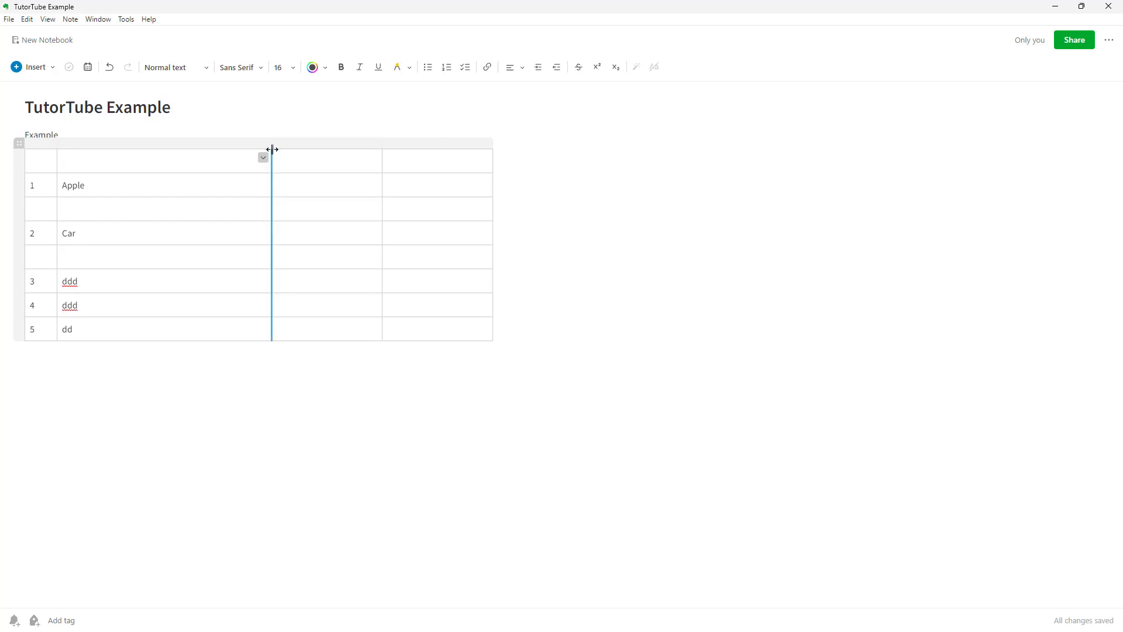
{"action": "right_click", "coordinate": [272, 154]}
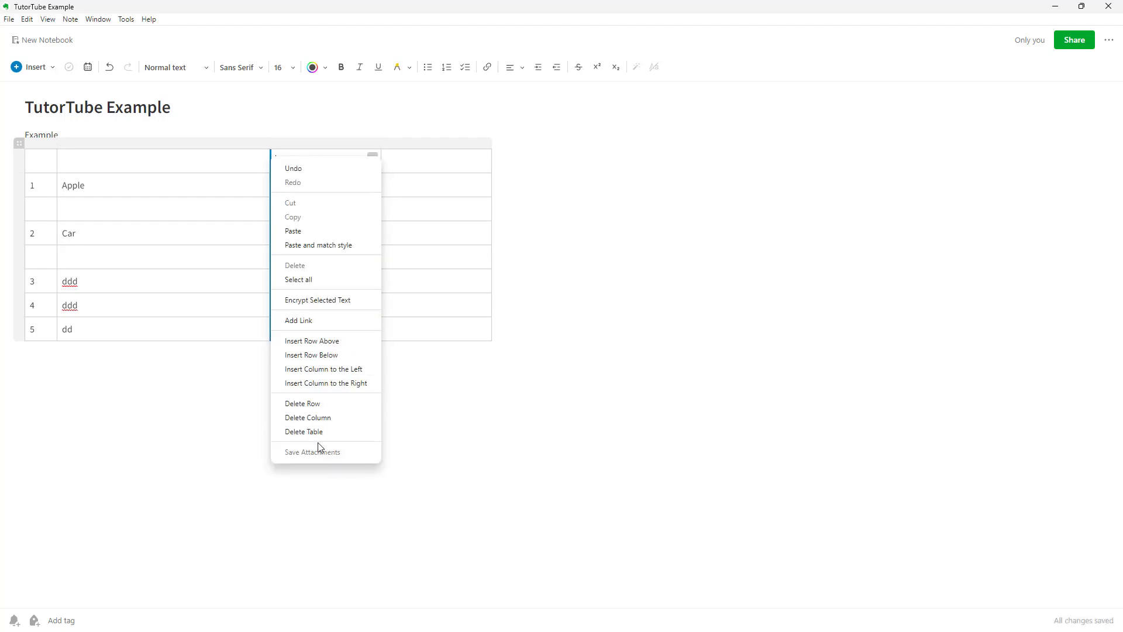
{"action": "left_click", "coordinate": [303, 431]}
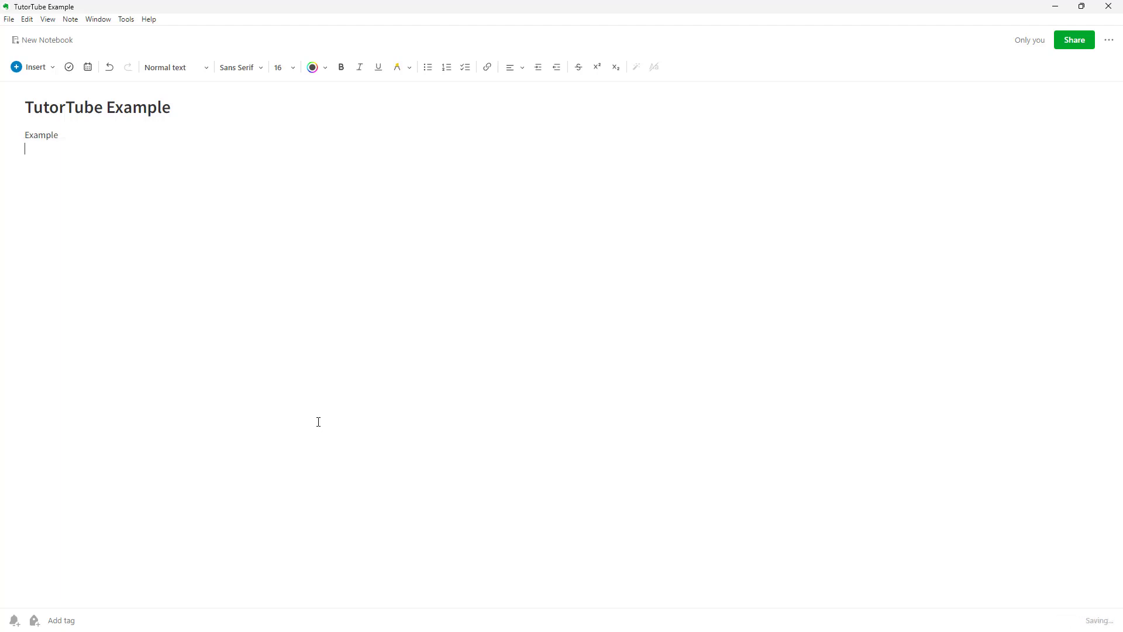
{"action": "key", "text": "ctrl+z"}
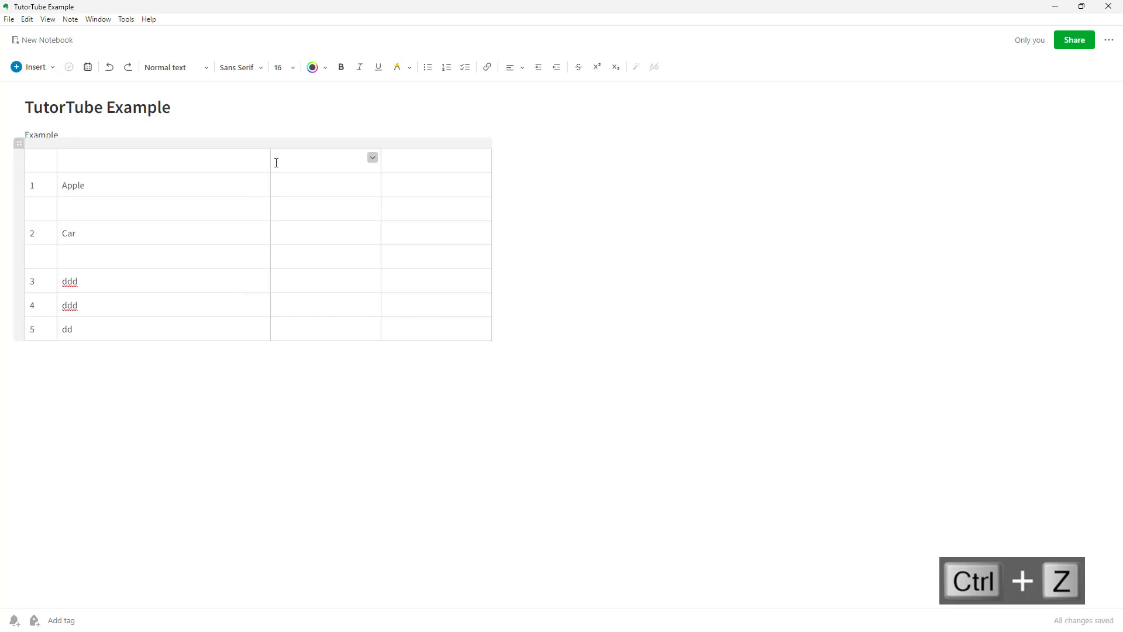
- Delete the column holding Apple and Car, then undo it and earlier table edits
{"action": "right_click", "coordinate": [163, 161]}
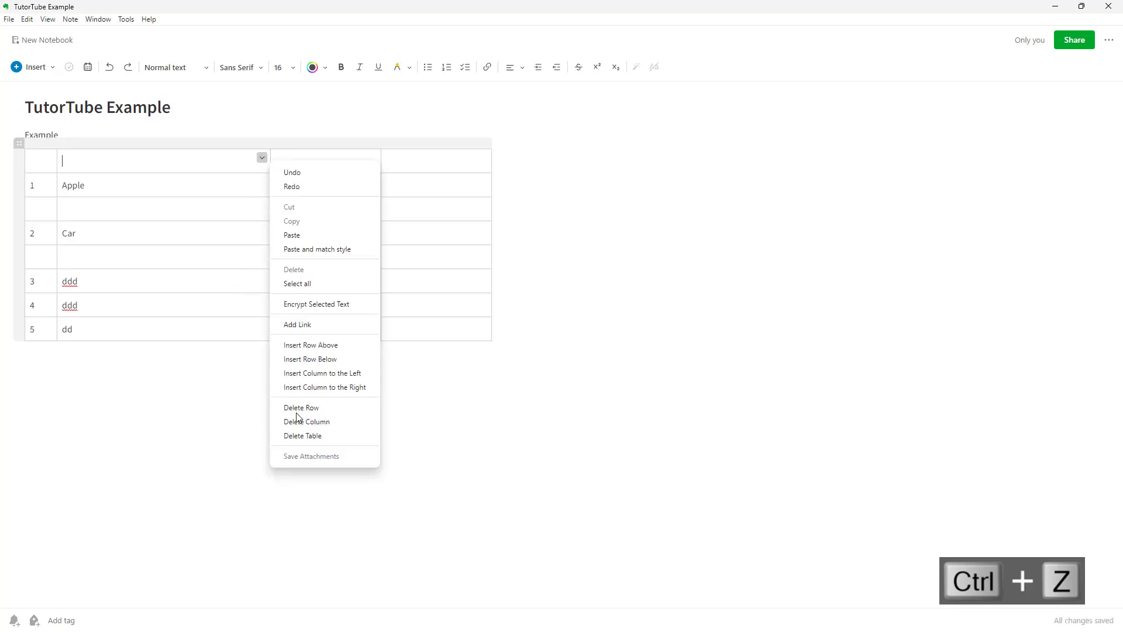
{"action": "mouse_move", "coordinate": [319, 424]}
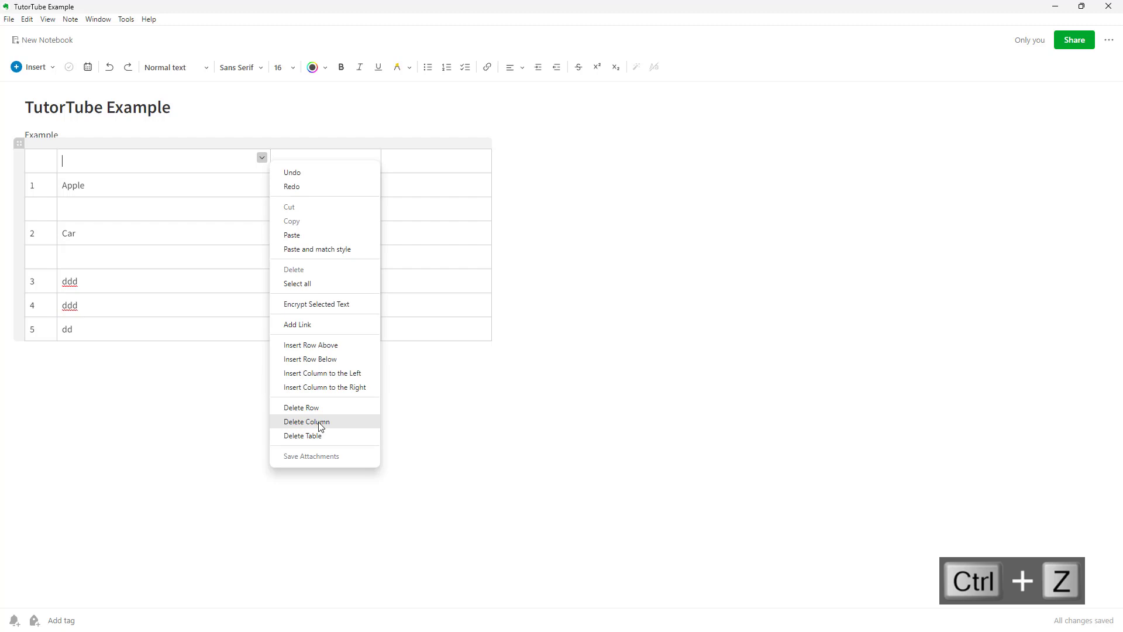
{"action": "left_click", "coordinate": [306, 421]}
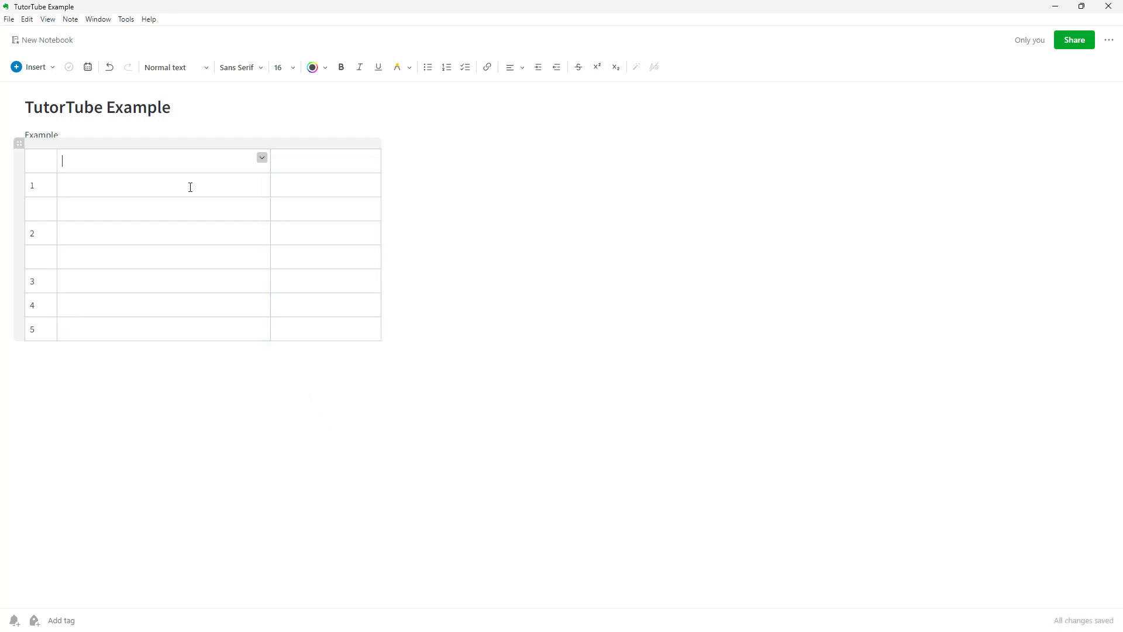
{"action": "mouse_move", "coordinate": [271, 151]}
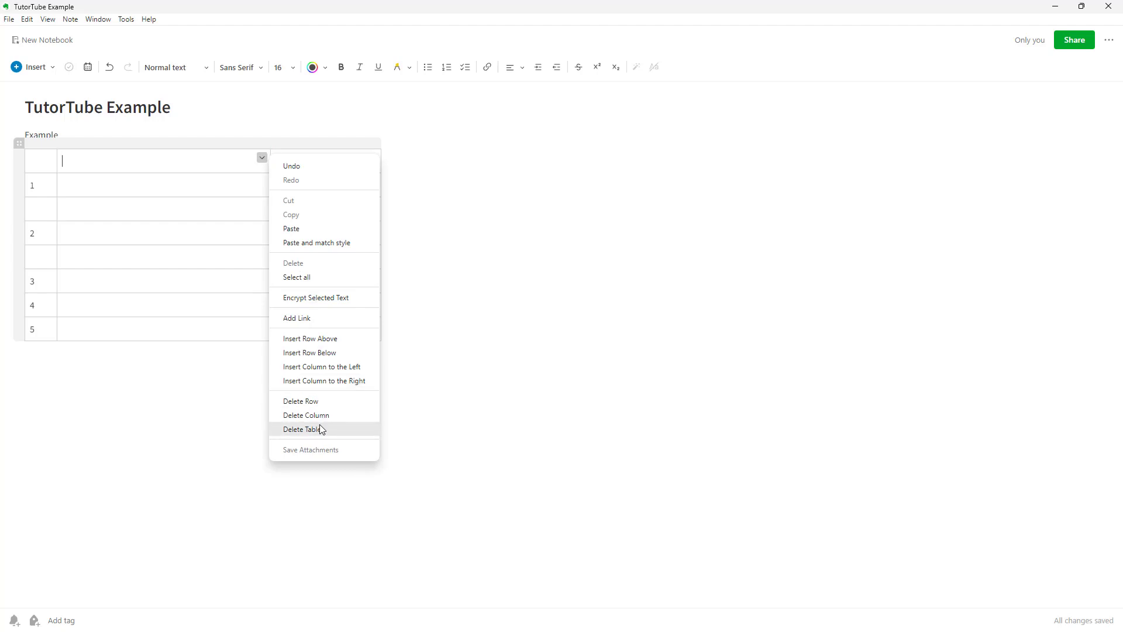
{"action": "mouse_move", "coordinate": [161, 274]}
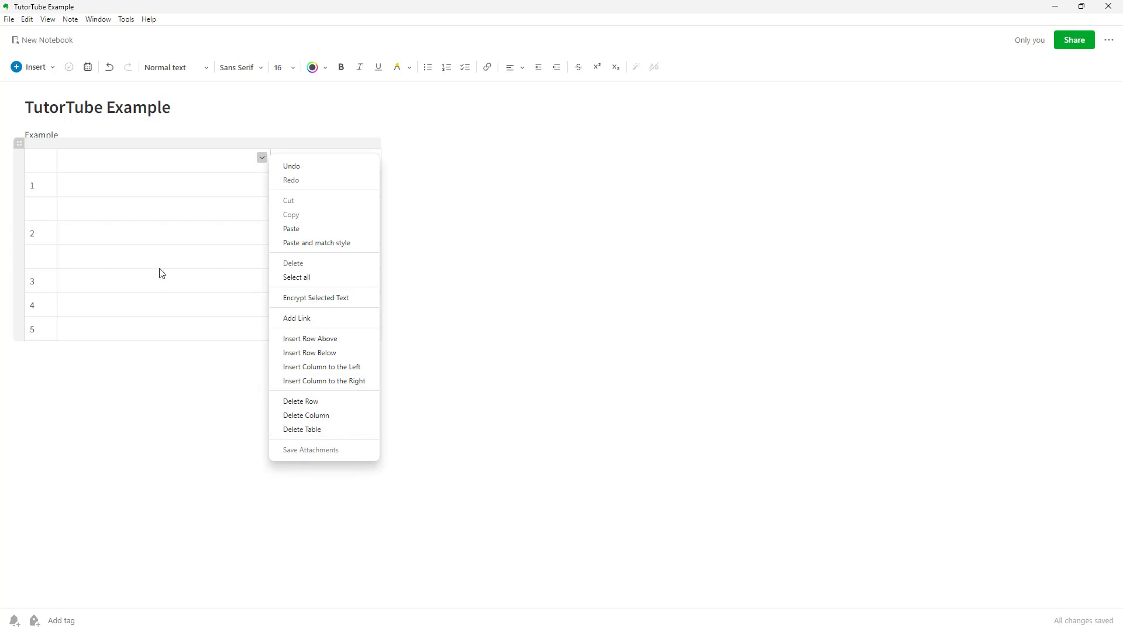
{"action": "key", "text": "ctrl+z"}
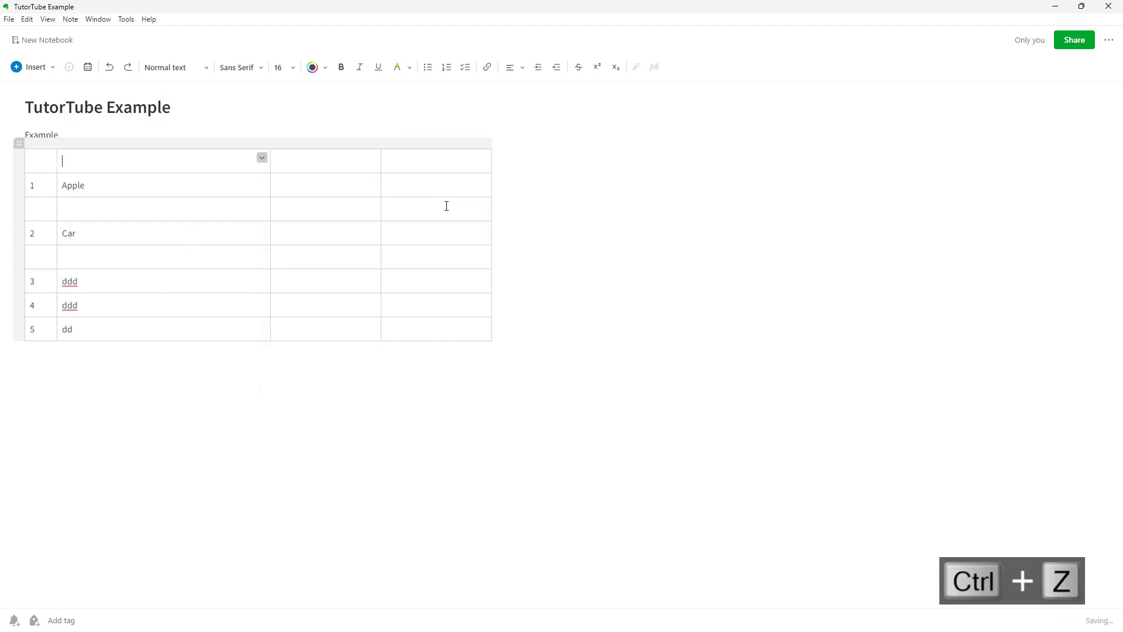
{"action": "key", "text": "ctrl+z"}
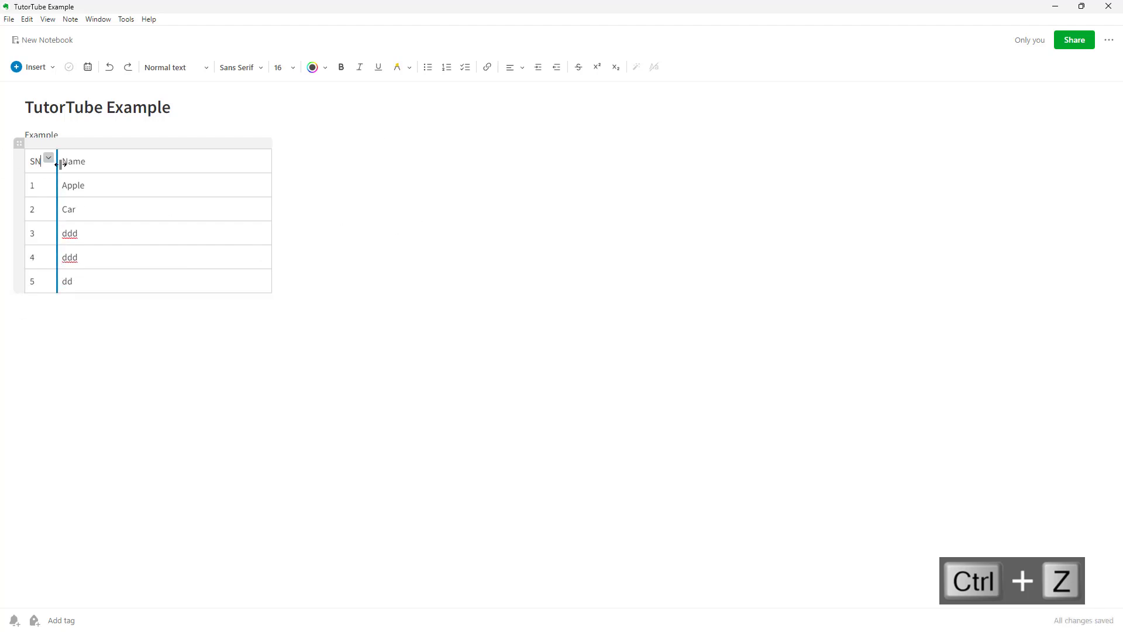
- Revert the table to SN and Name, and insert empty columns left of Name
{"action": "key", "text": "ctrl+z"}
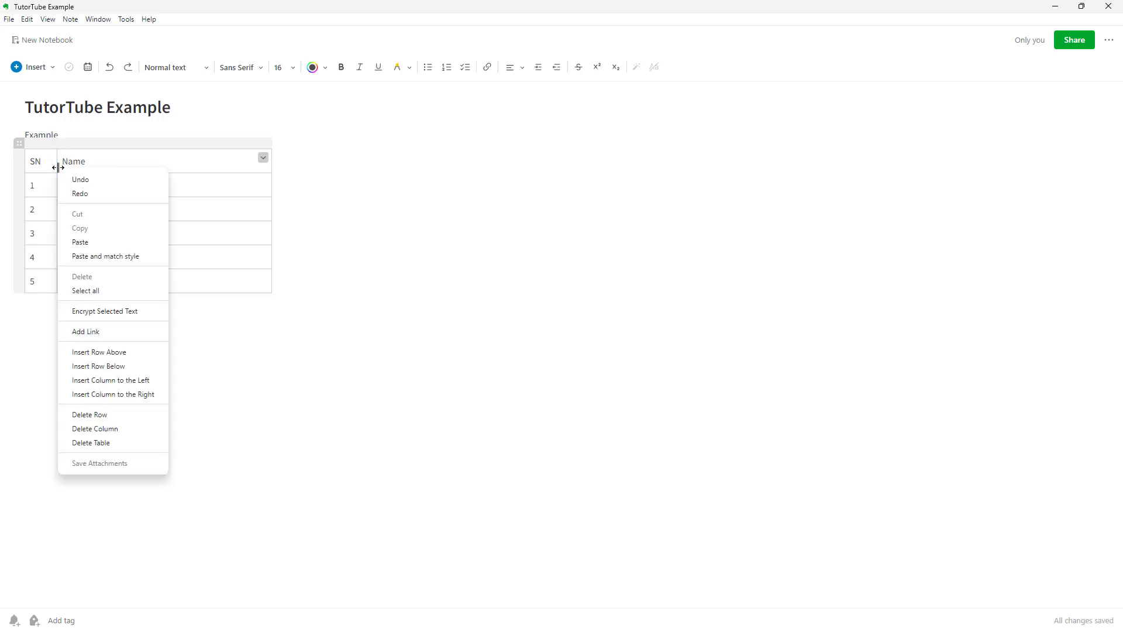
{"action": "left_click", "coordinate": [111, 380]}
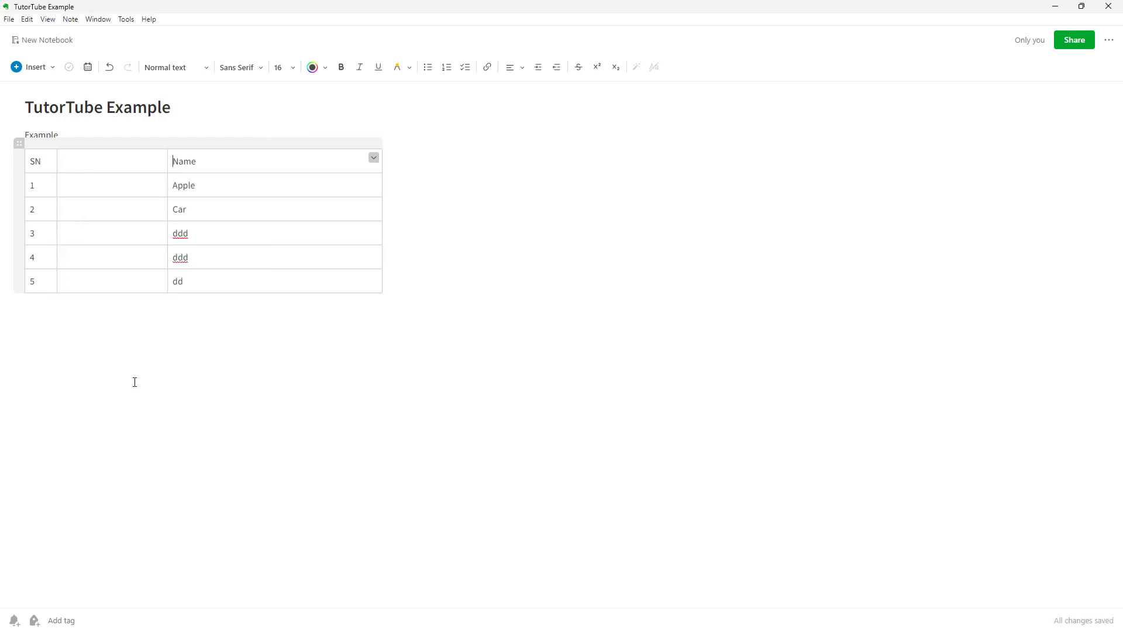
{"action": "right_click", "coordinate": [111, 161]}
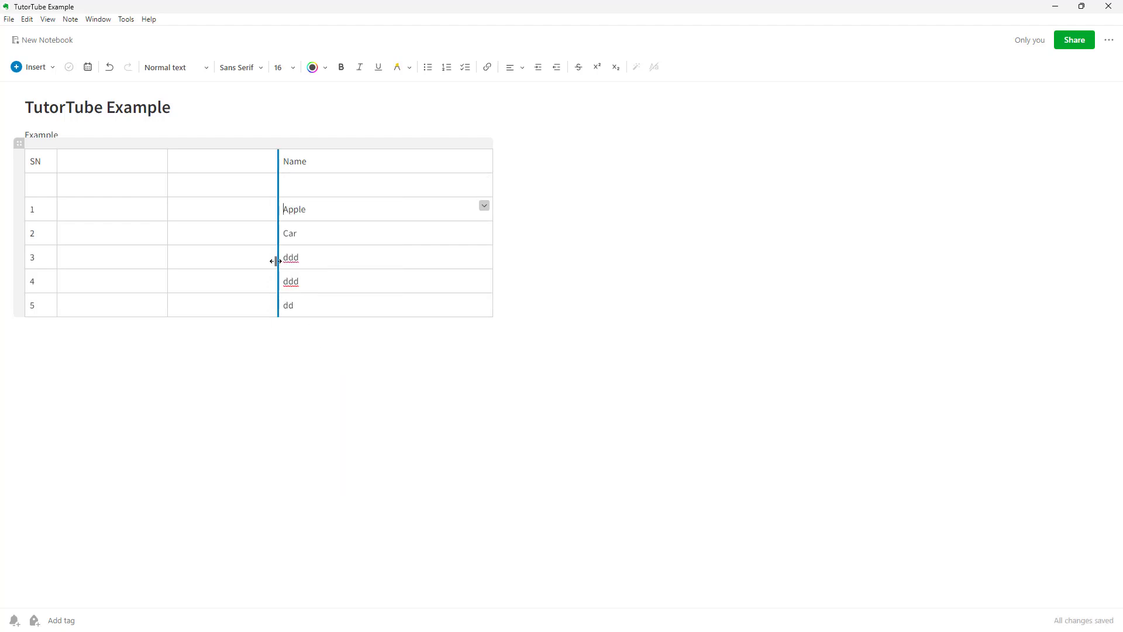
- Insert a blank row below row 3 of the table
{"action": "right_click", "coordinate": [272, 258]}
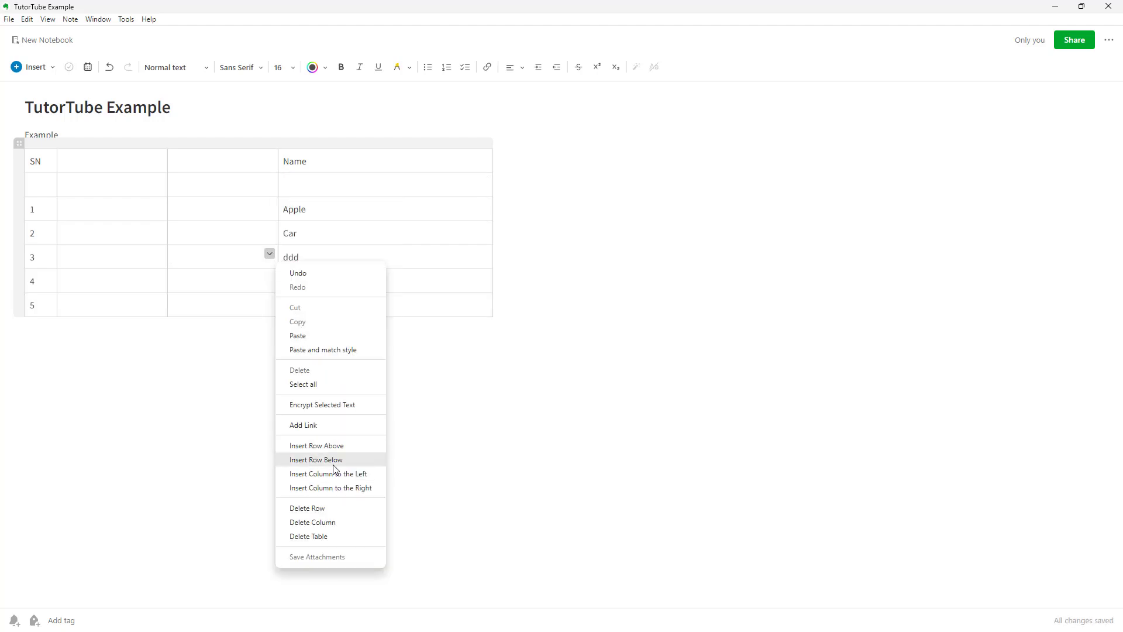
{"action": "left_click", "coordinate": [316, 459]}
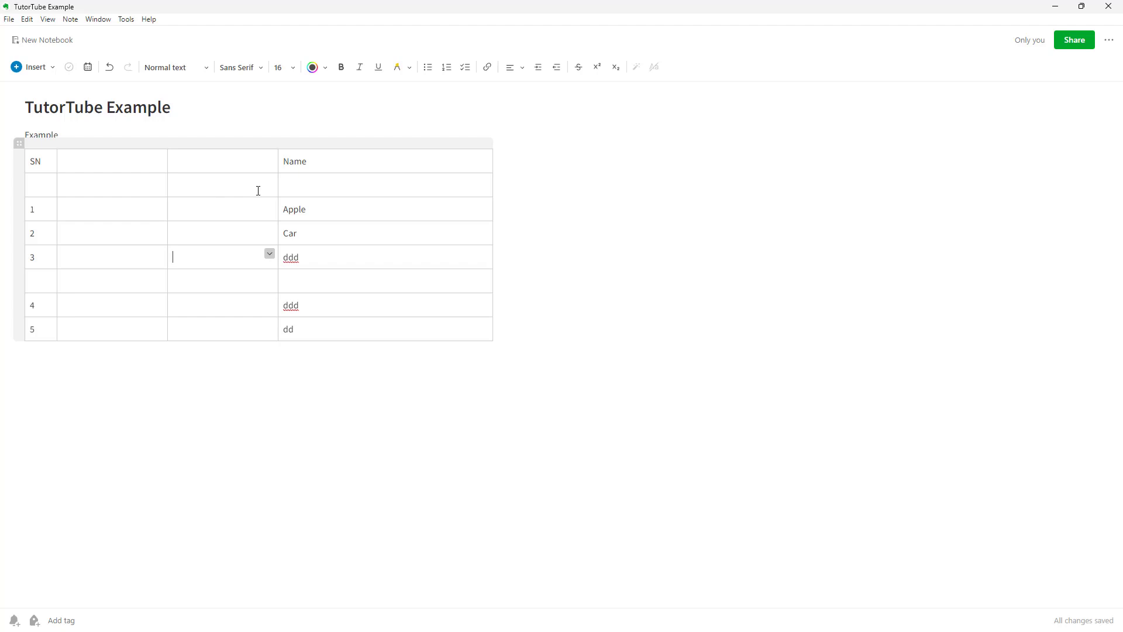
{"action": "right_click", "coordinate": [387, 182]}
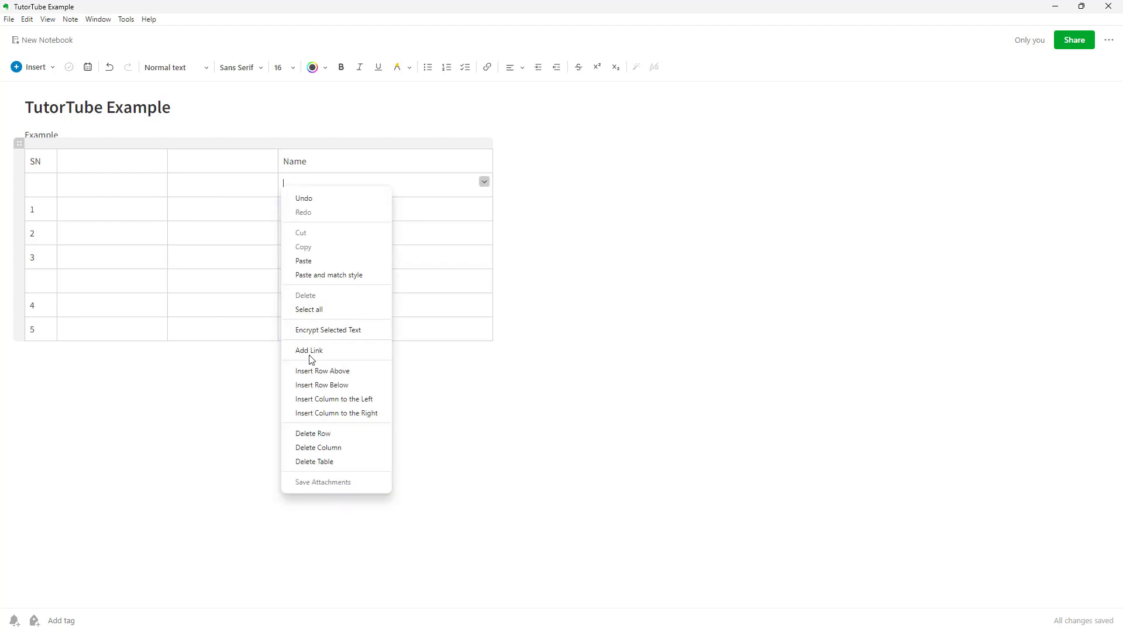
{"action": "mouse_move", "coordinate": [345, 385]}
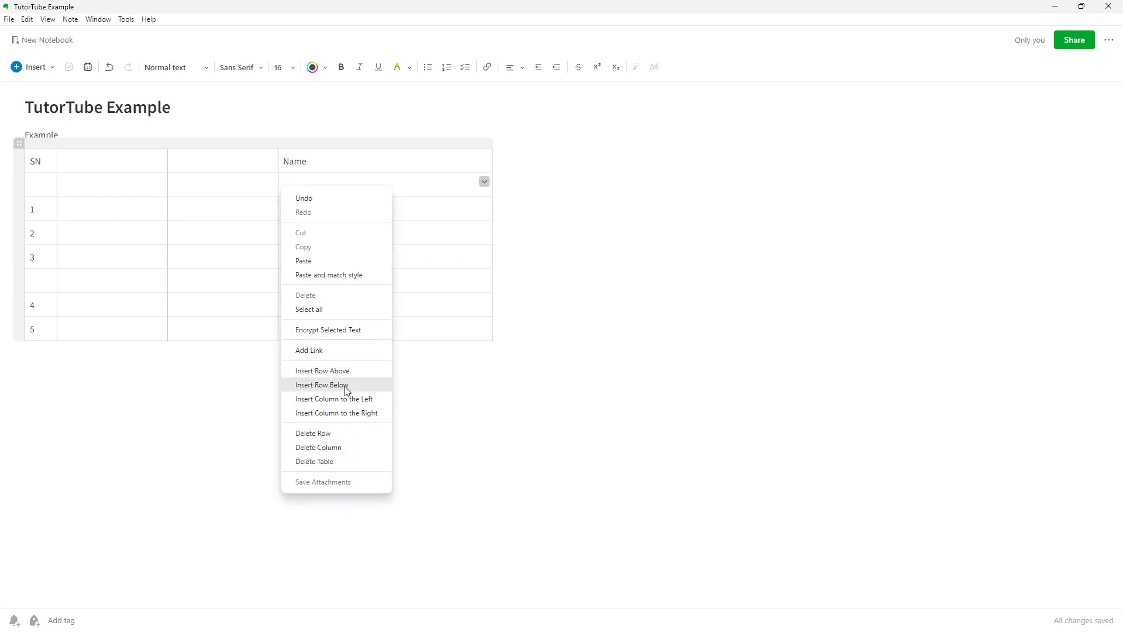
{"action": "mouse_move", "coordinate": [367, 414]}
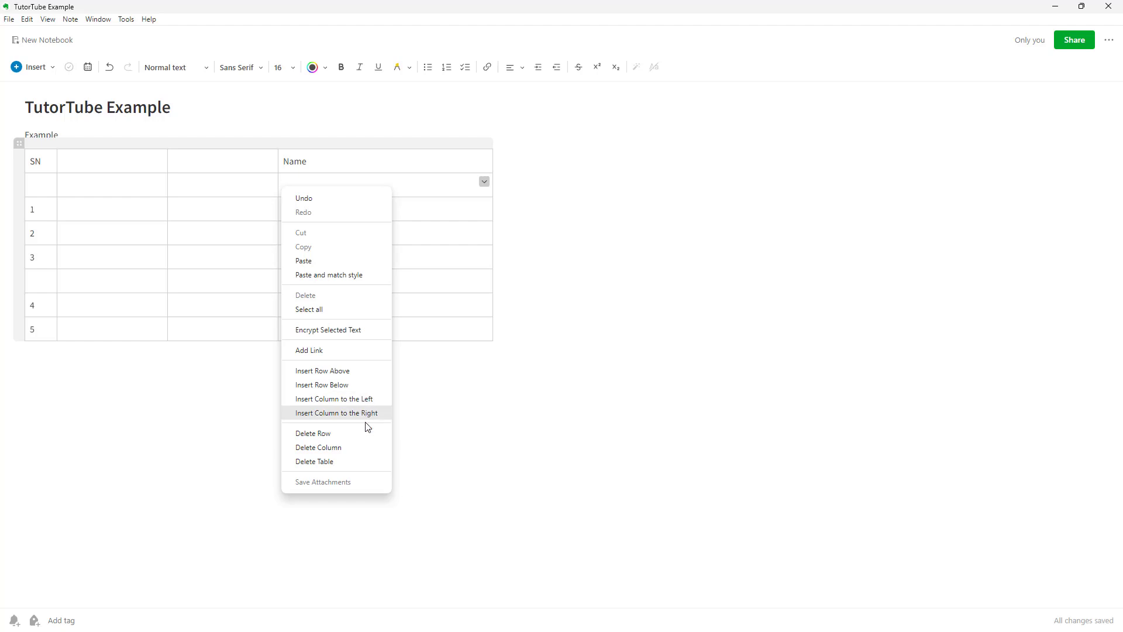
{"action": "mouse_move", "coordinate": [344, 437]}
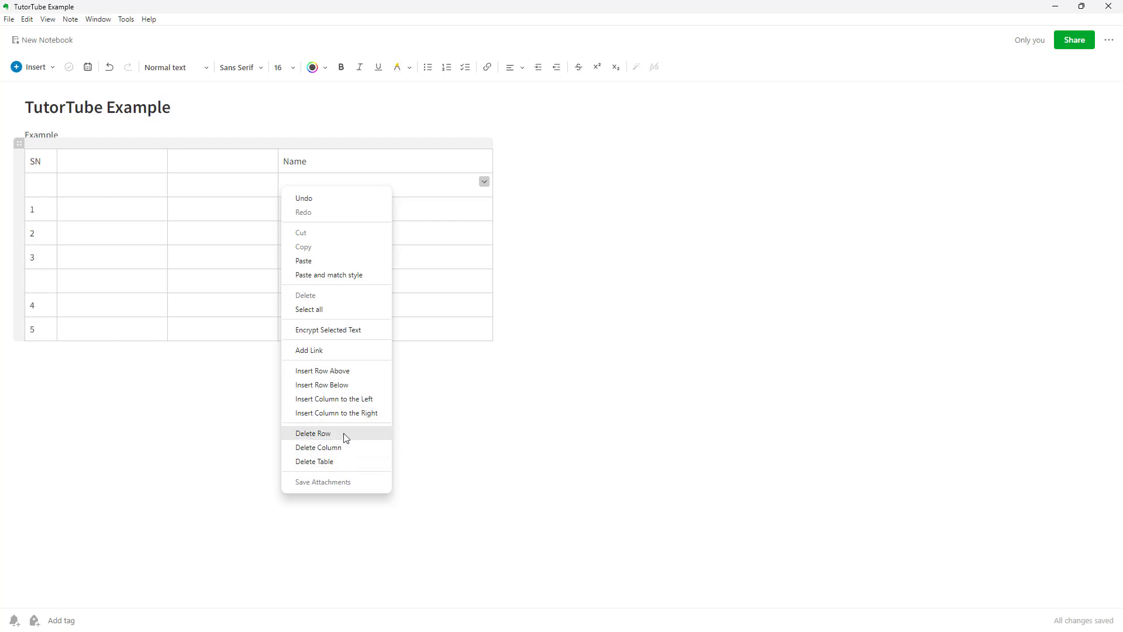
{"action": "mouse_move", "coordinate": [412, 266]}
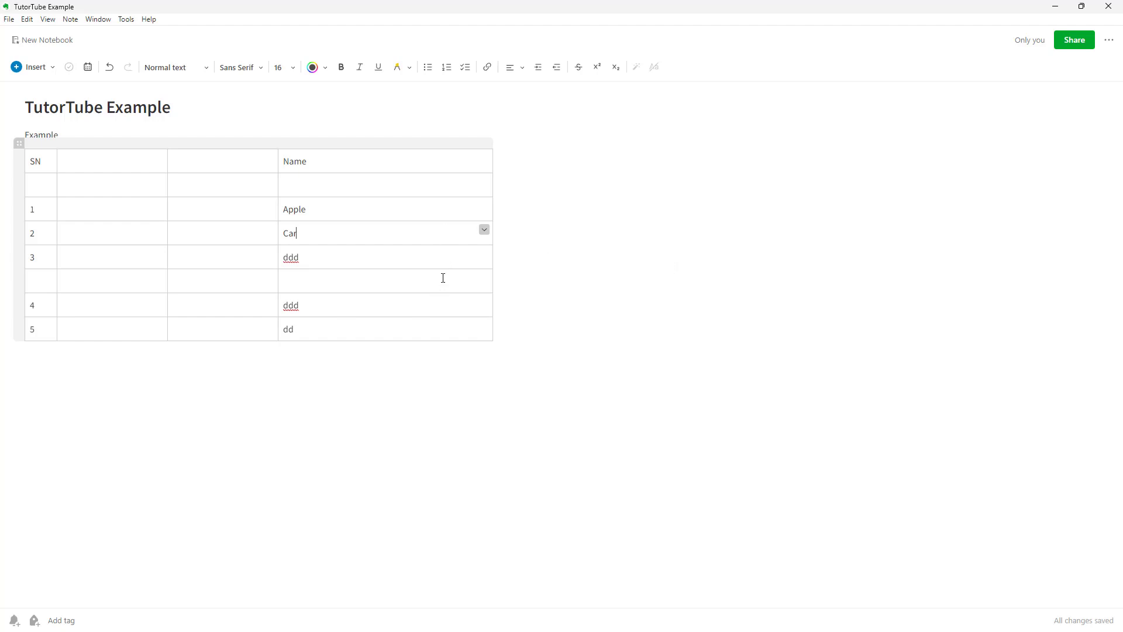
{"action": "mouse_move", "coordinate": [560, 347]}
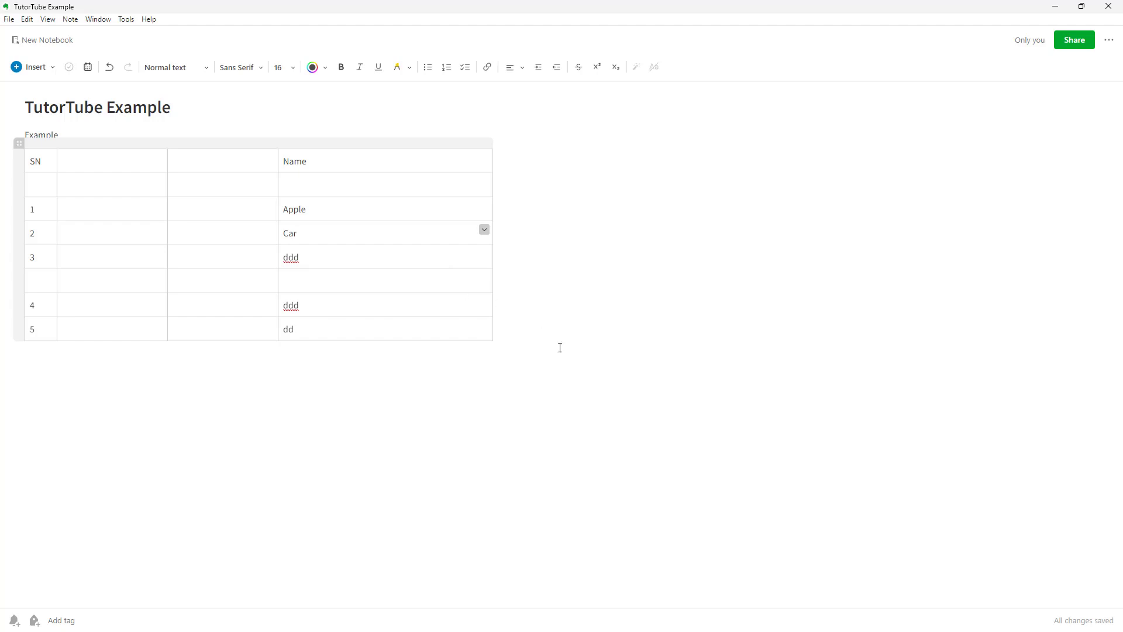